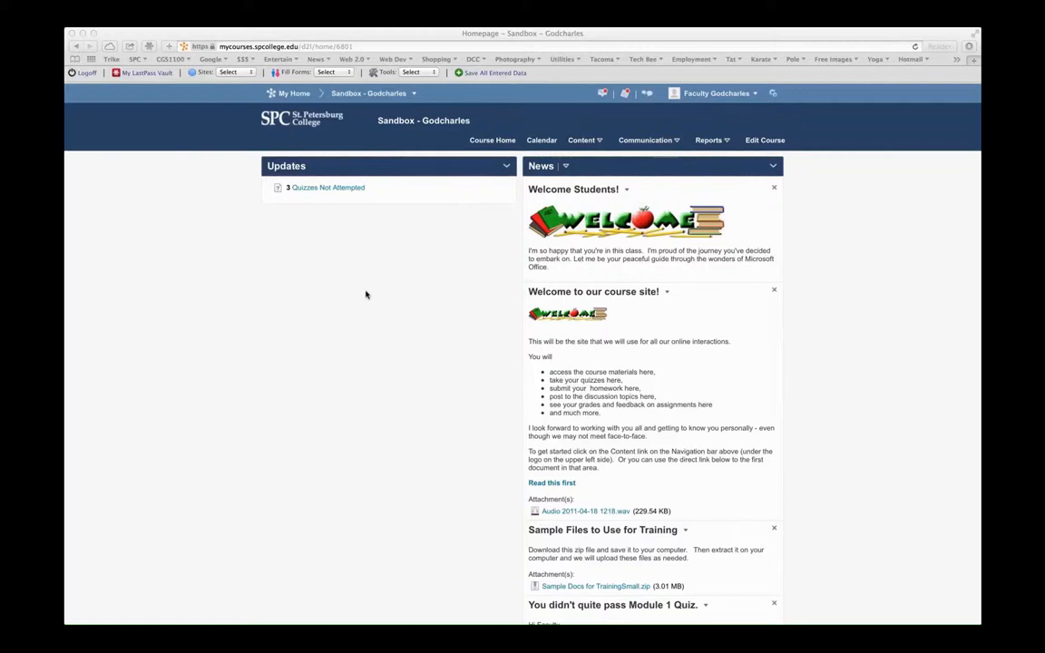
{"action": "mouse_move", "coordinate": [520, 214]}
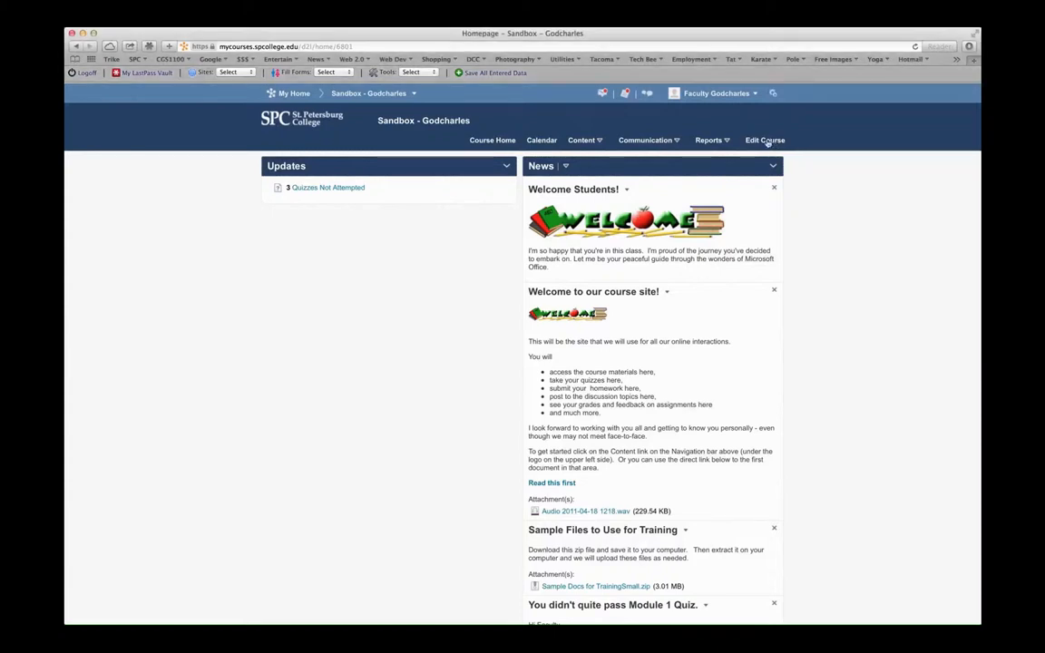
- Reach the Sandbox course's Intelligent Agents list via Edit Course > Communication
{"action": "left_click", "coordinate": [766, 140]}
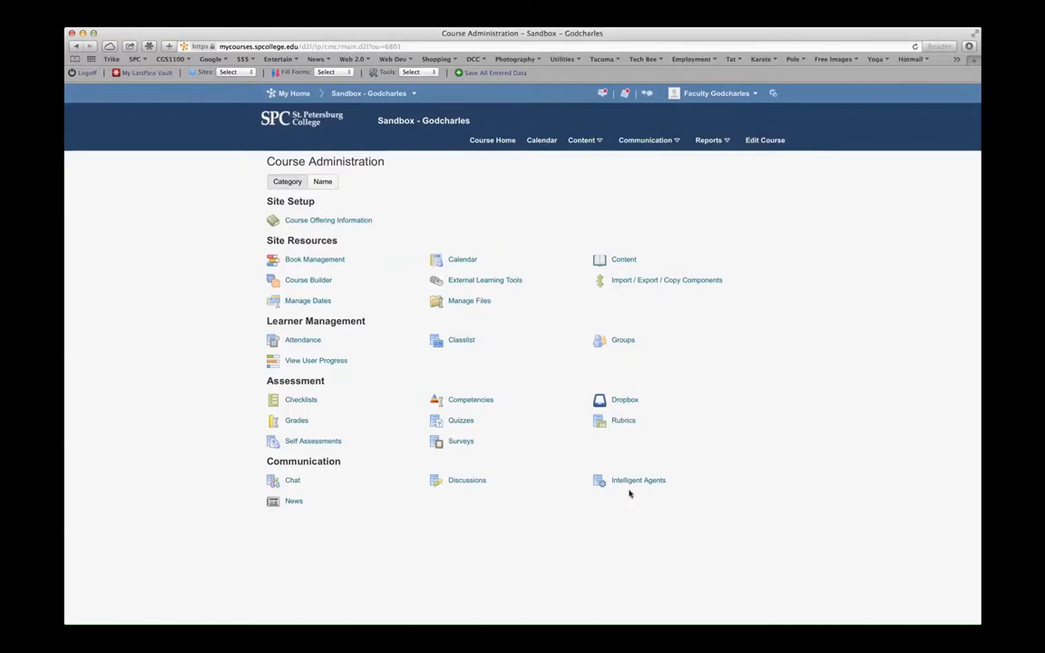
{"action": "left_click", "coordinate": [639, 479]}
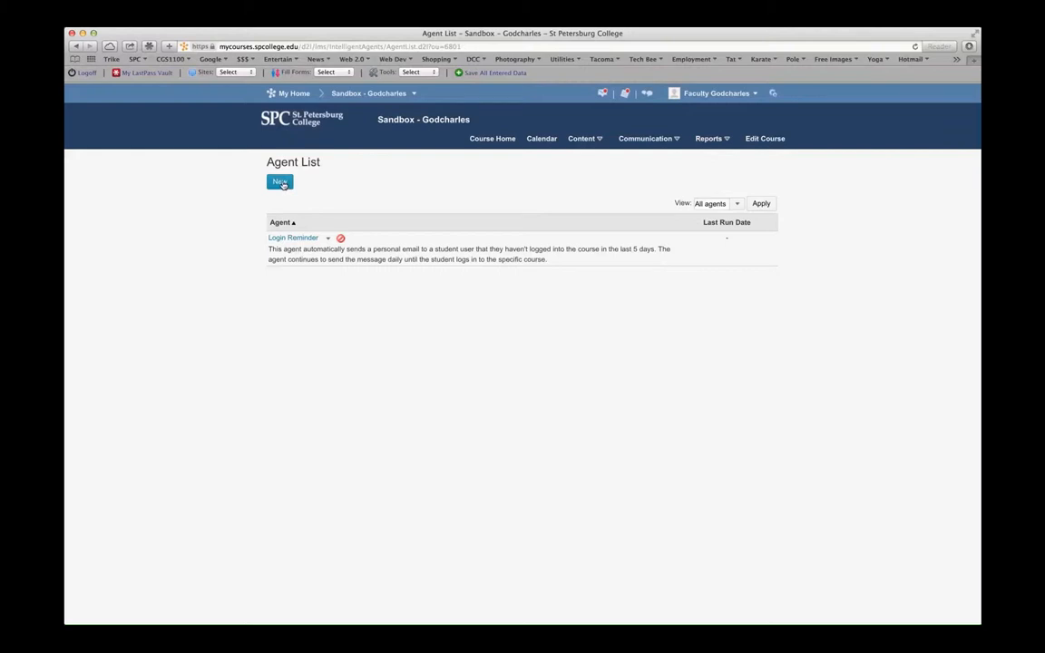
- Create a new agent named 'login 5 days' with its reminder-email description and mark it enabled
{"action": "left_click", "coordinate": [280, 181]}
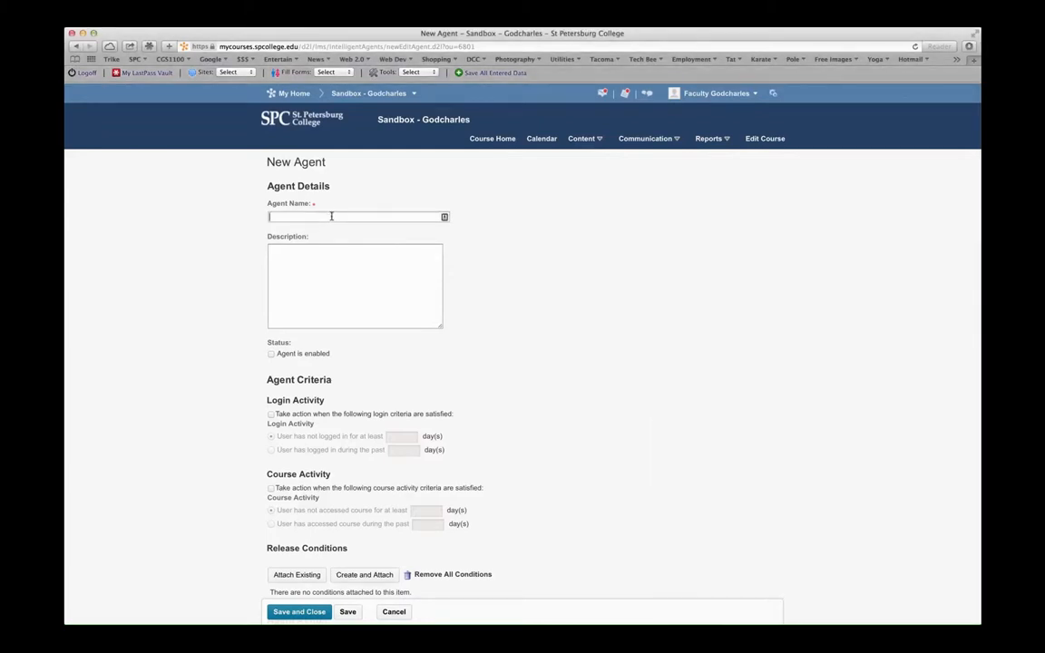
{"action": "type", "text": "login 5 day"}
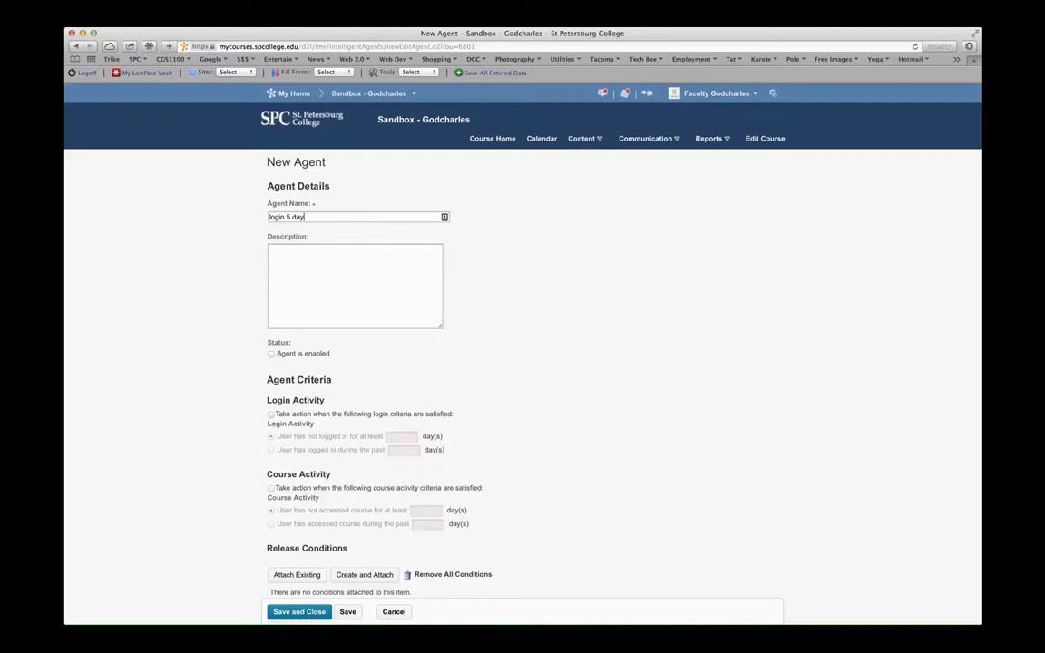
{"action": "type", "text": "s"}
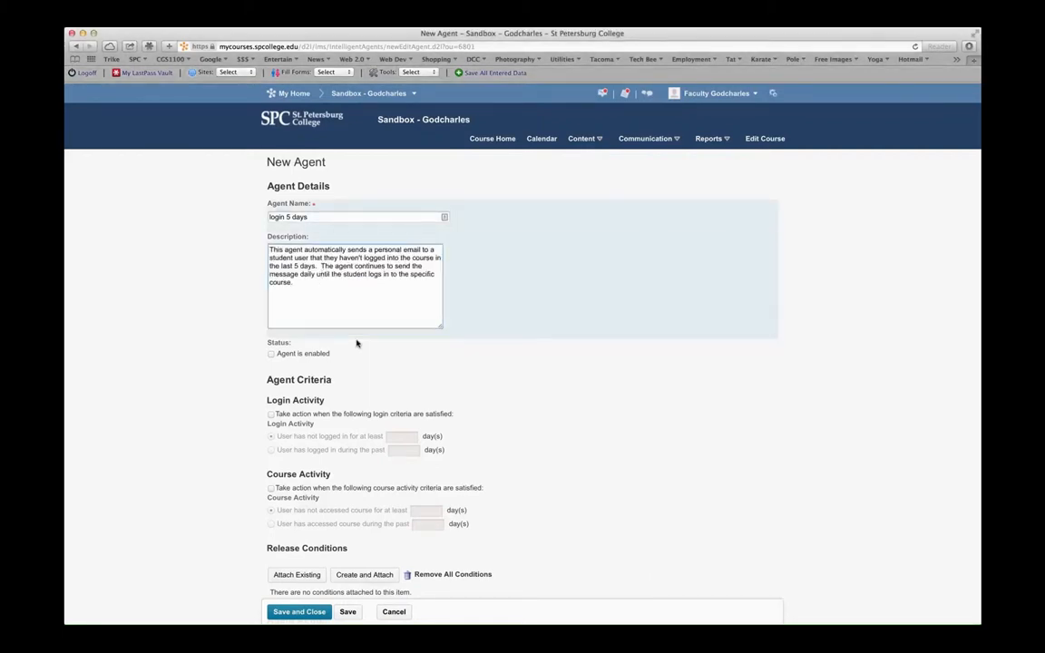
{"action": "left_click", "coordinate": [272, 352]}
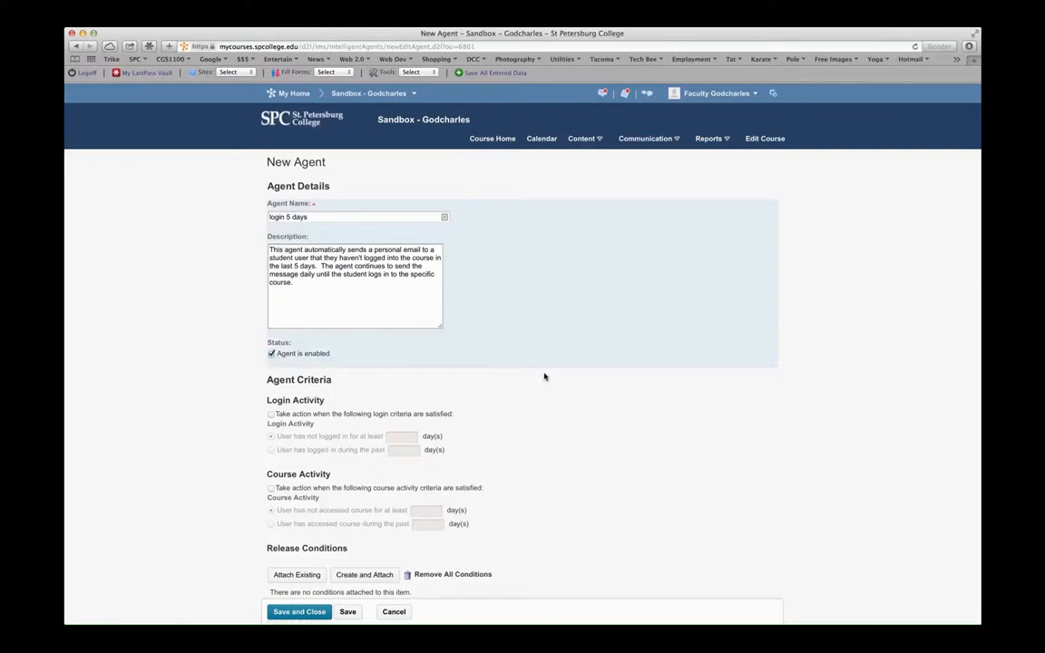
- Set the Course Activity criterion to 'User has not accessed course for at least 5 day(s)'
{"action": "scroll", "scroll_direction": "down", "scroll_amount": 3}
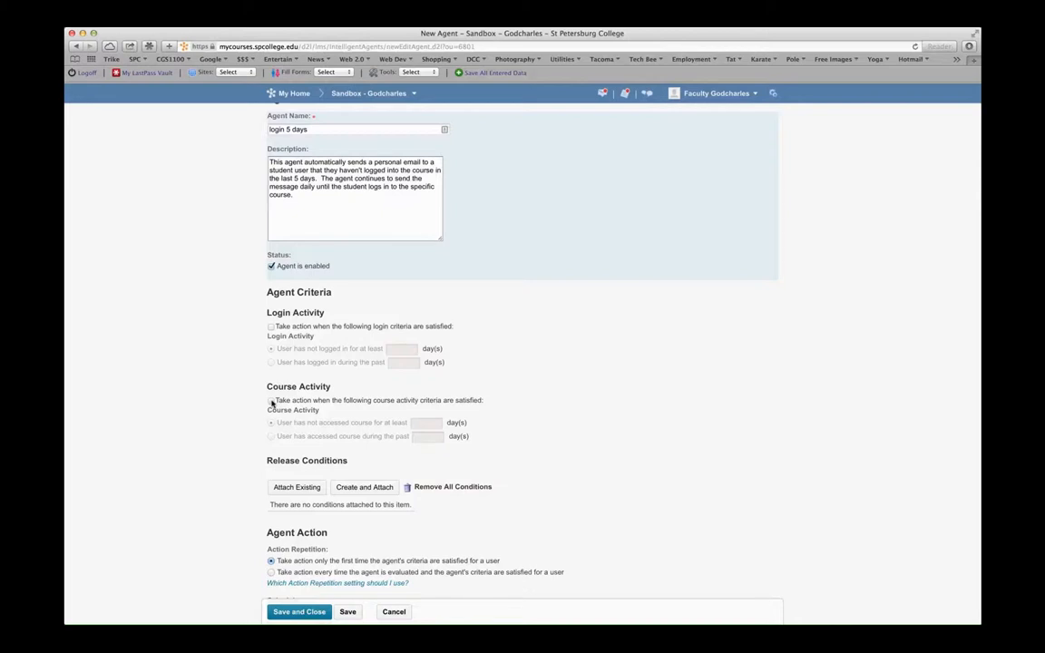
{"action": "left_click", "coordinate": [272, 402]}
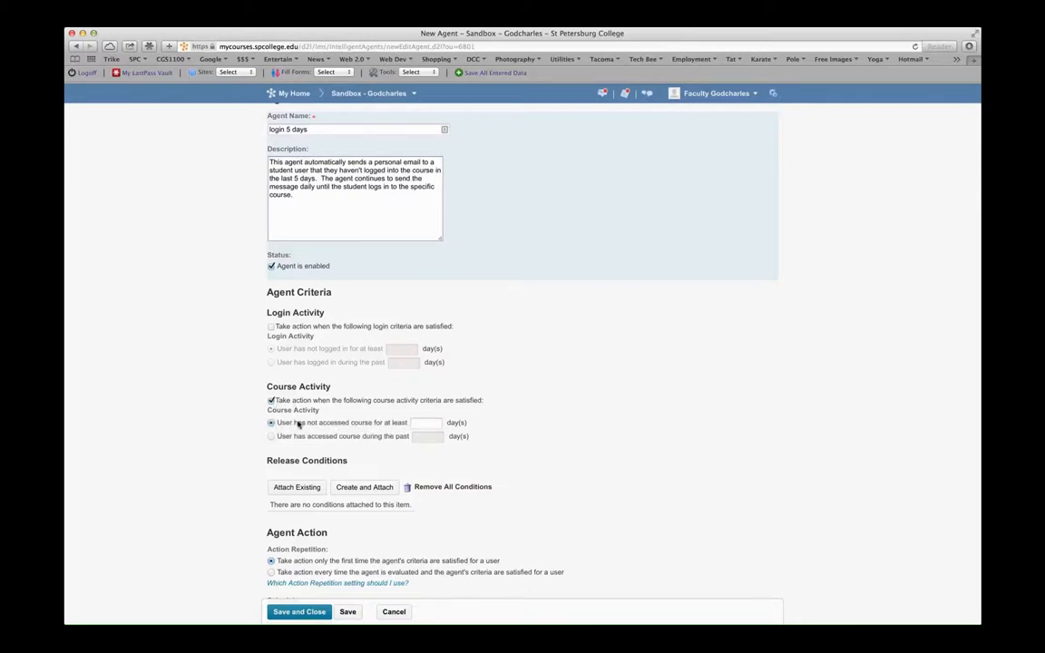
{"action": "left_click", "coordinate": [426, 421]}
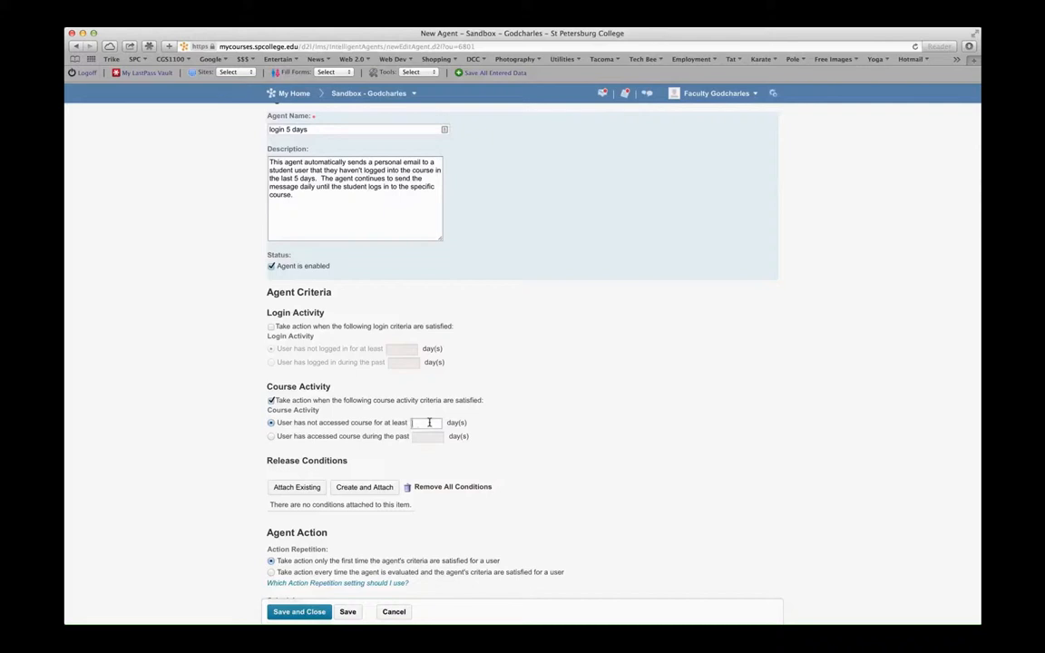
{"action": "type", "text": "5"}
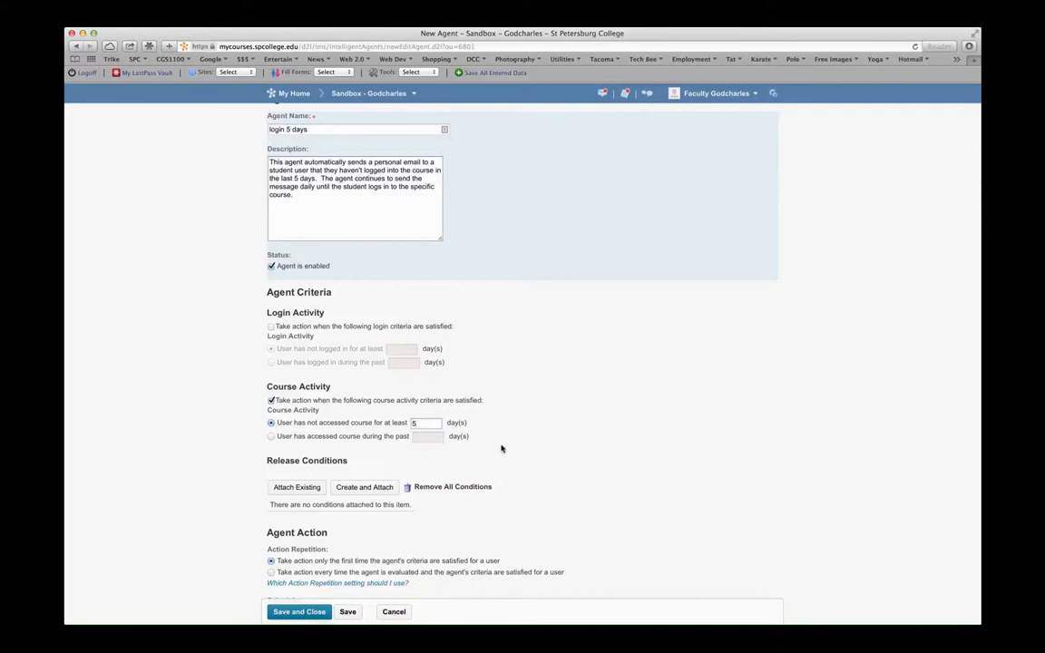
{"action": "scroll", "scroll_direction": "down", "scroll_amount": 3}
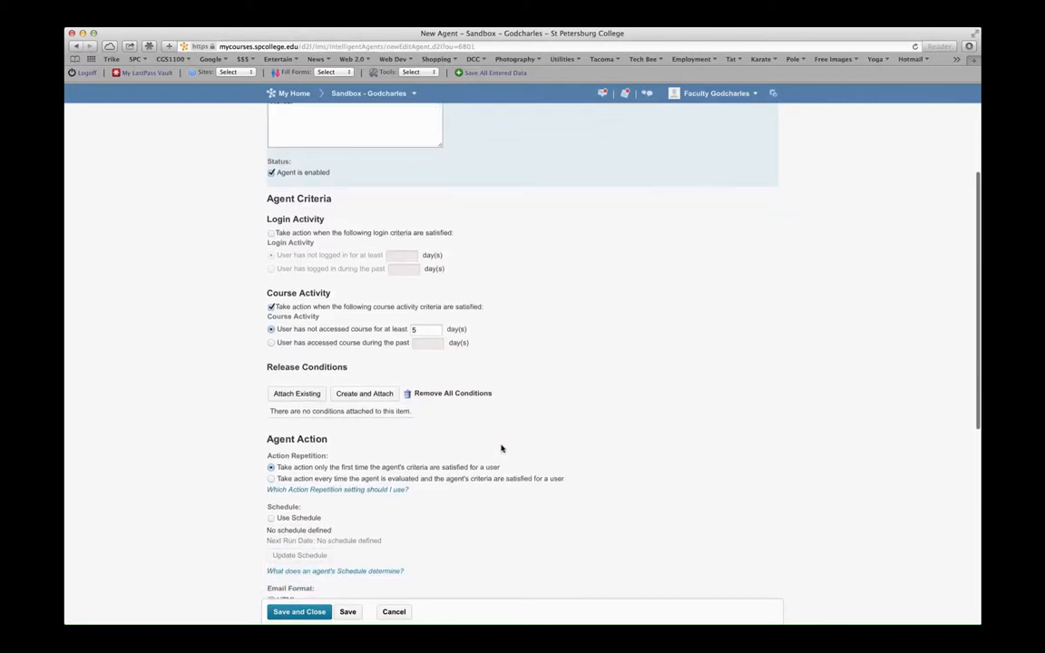
{"action": "scroll", "scroll_direction": "down", "scroll_amount": 3}
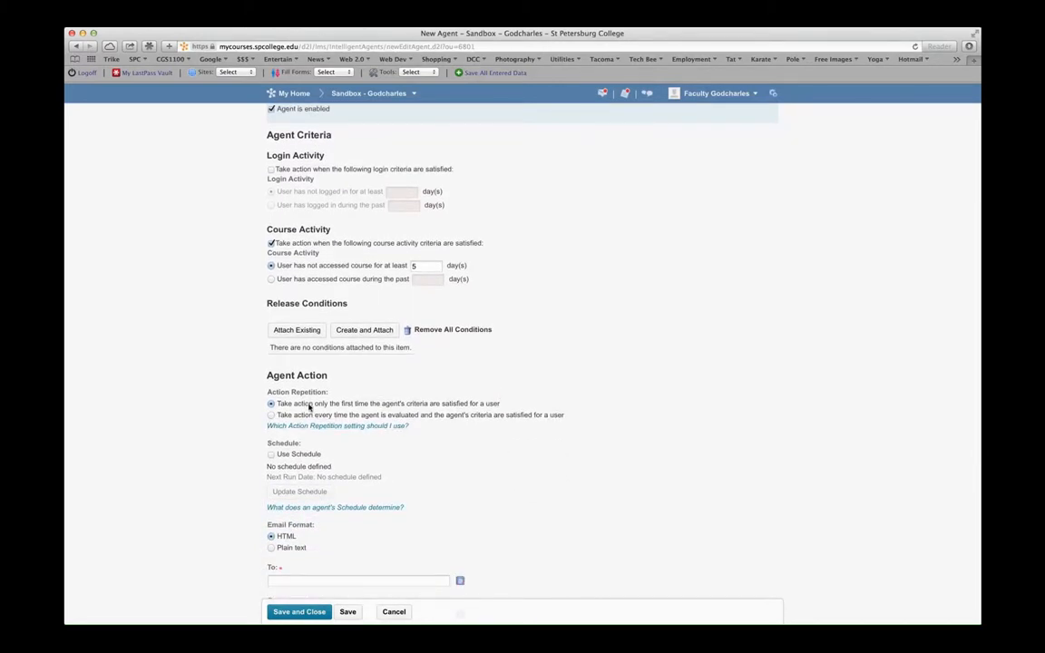
{"action": "mouse_move", "coordinate": [381, 409]}
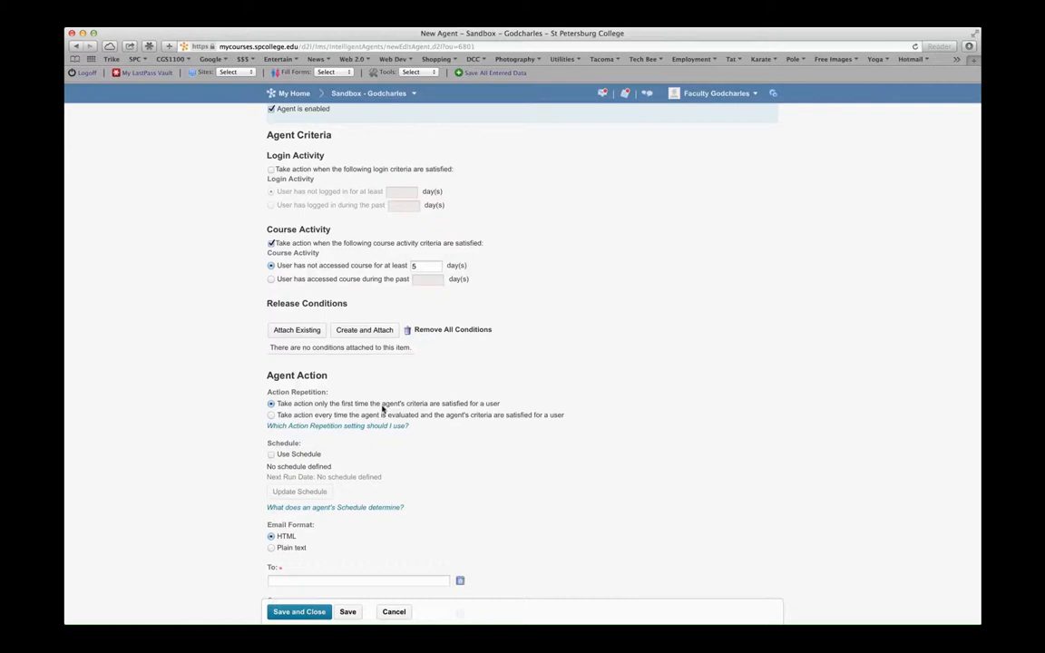
{"action": "mouse_move", "coordinate": [415, 418]}
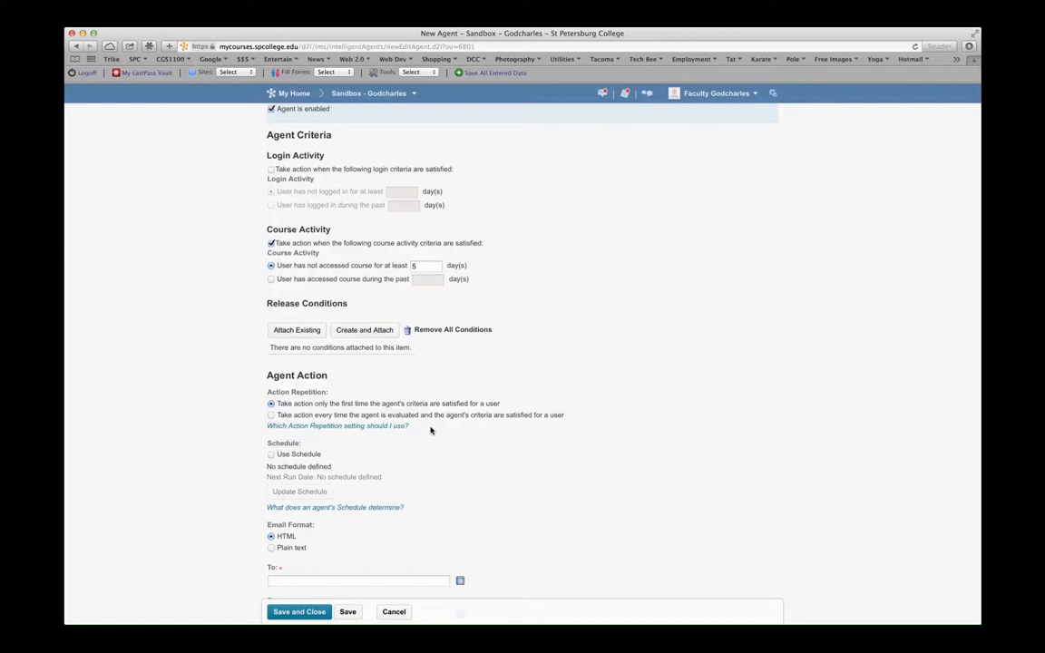
{"action": "mouse_move", "coordinate": [385, 421]}
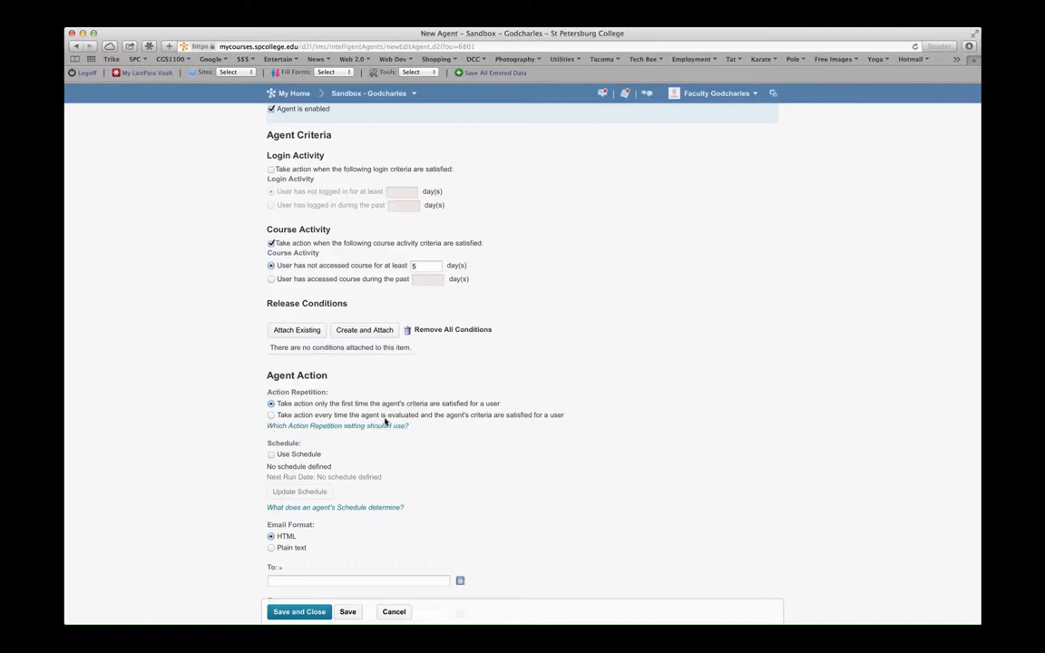
{"action": "mouse_move", "coordinate": [427, 427]}
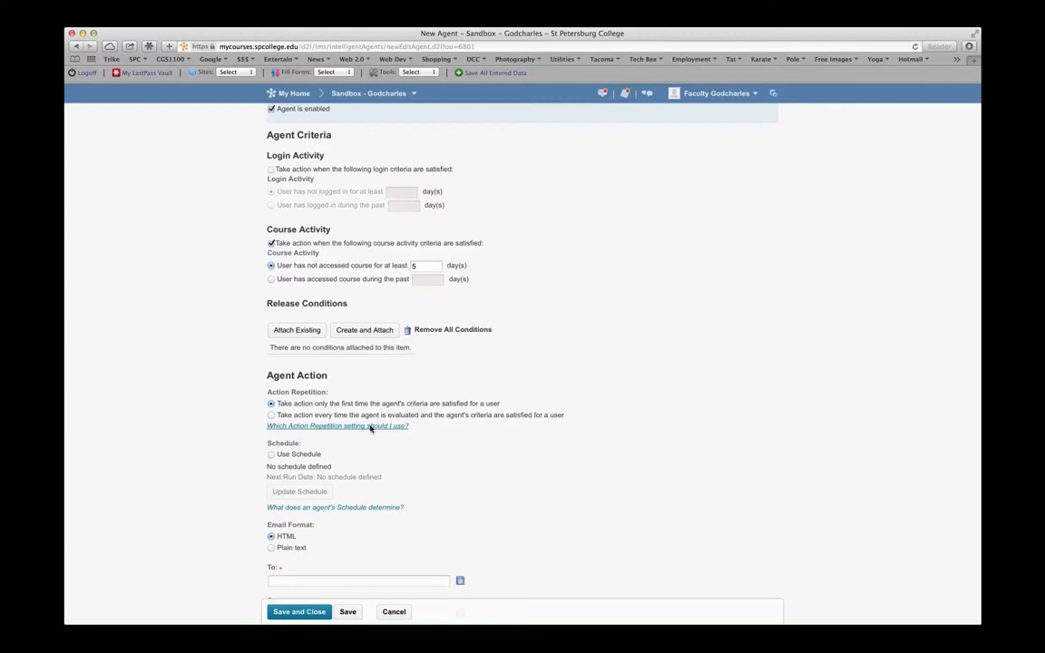
{"action": "left_click", "coordinate": [337, 424]}
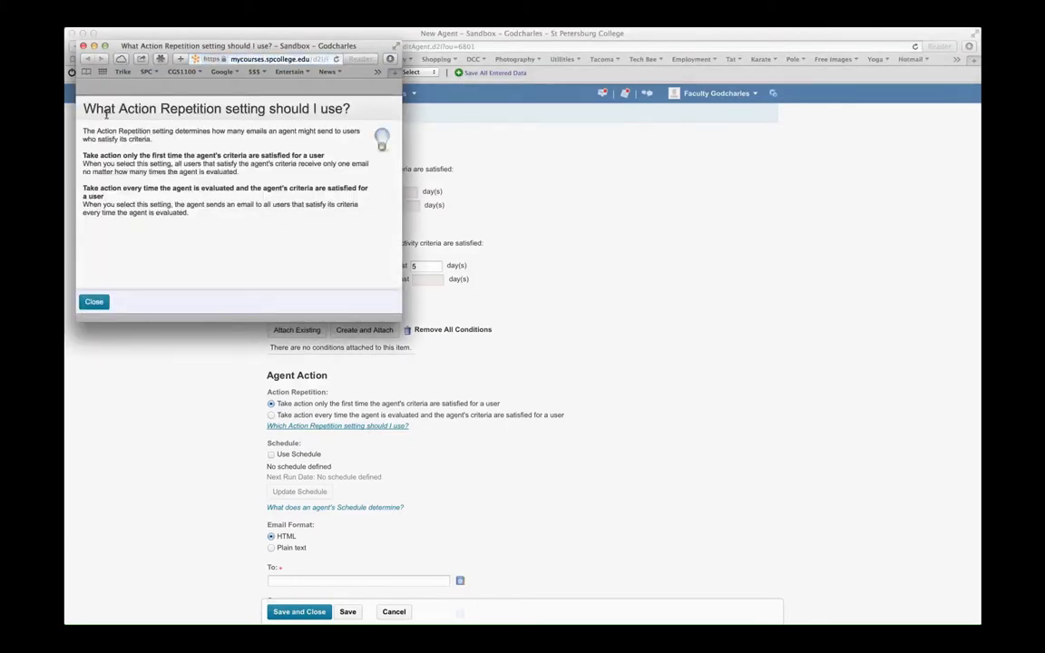
{"action": "left_click", "coordinate": [94, 301]}
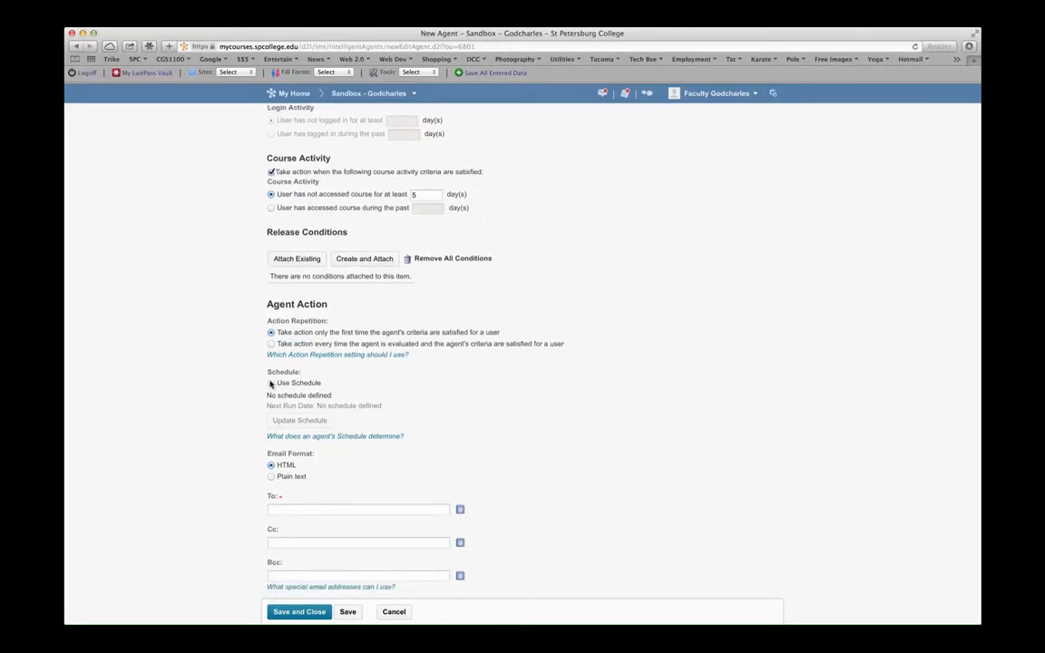
- Address the agent email To {InitiatingUser} and show the replace-strings help
{"action": "scroll", "scroll_direction": "down", "scroll_amount": 3}
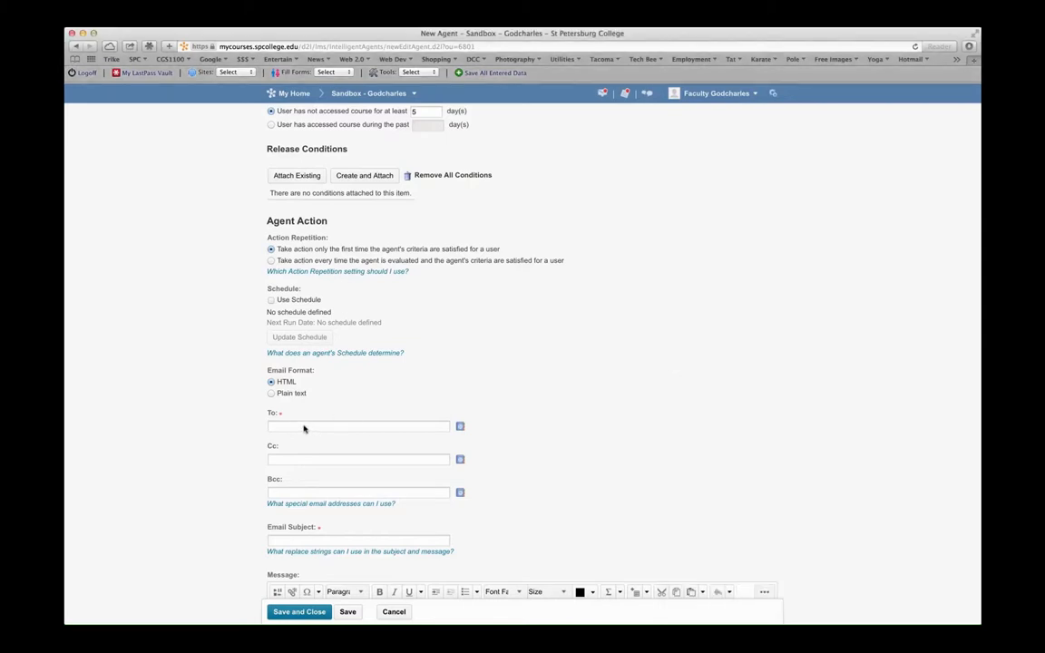
{"action": "type", "text": "{InitiatingUser}"}
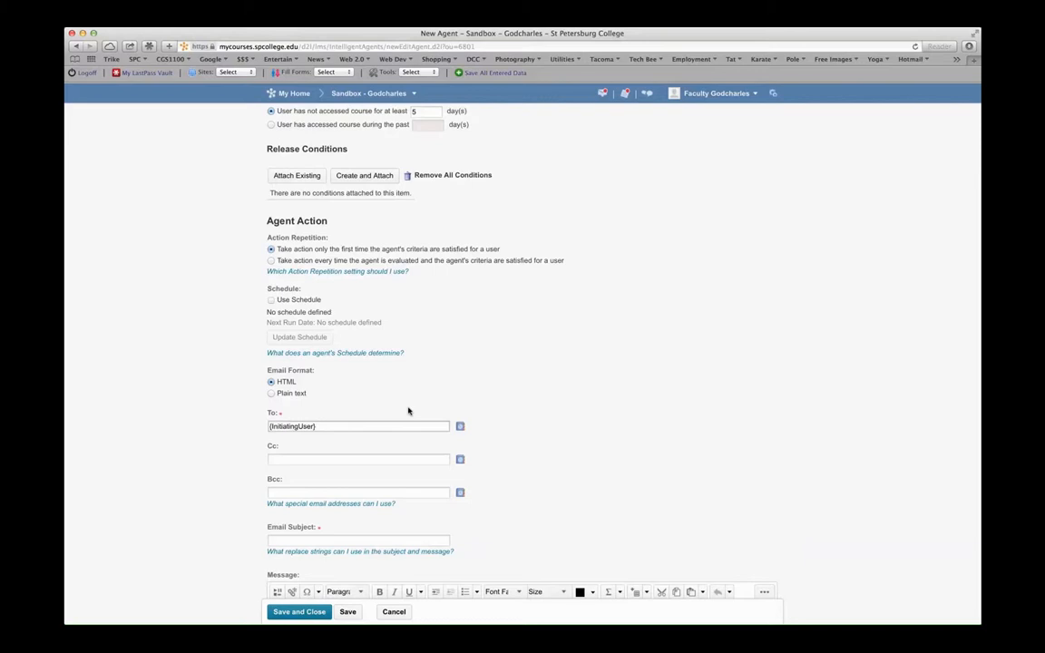
{"action": "mouse_move", "coordinate": [472, 388]}
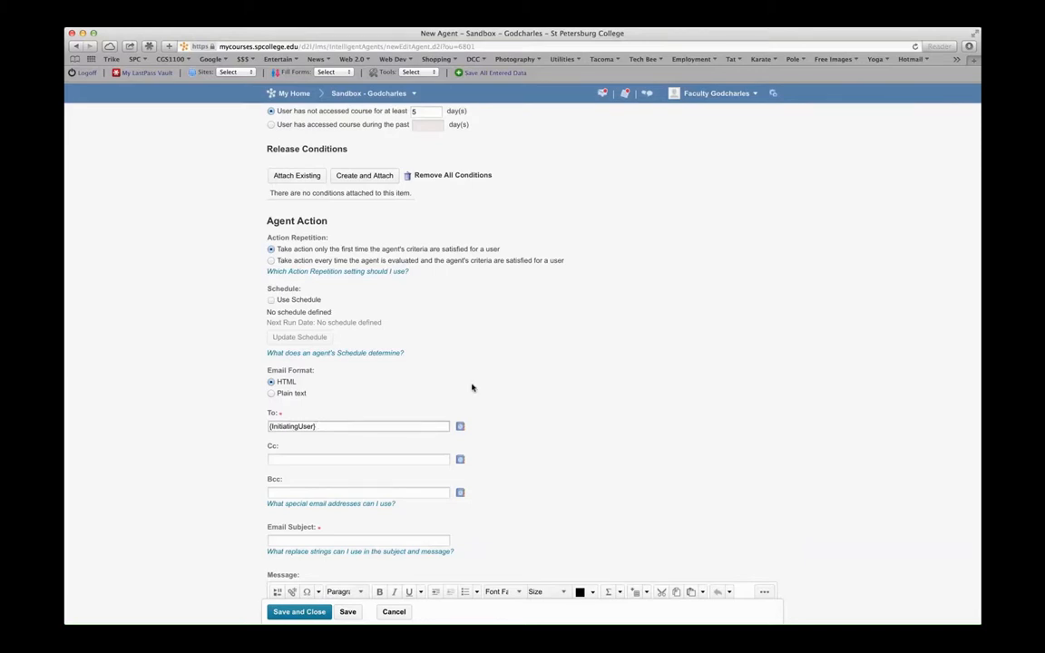
{"action": "mouse_move", "coordinate": [468, 381]}
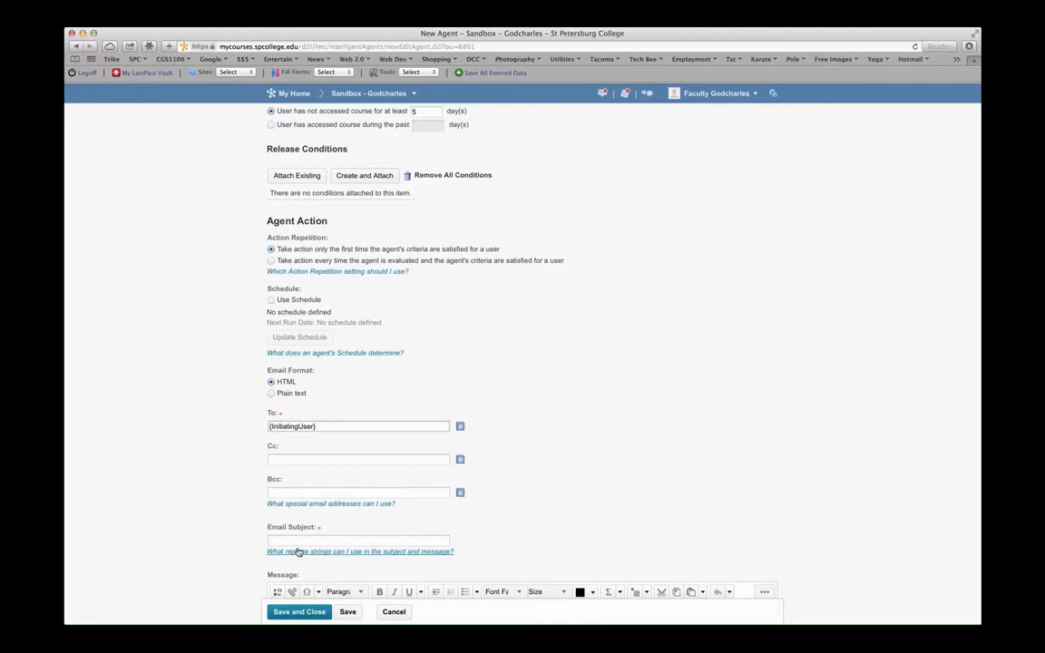
{"action": "left_click", "coordinate": [359, 551]}
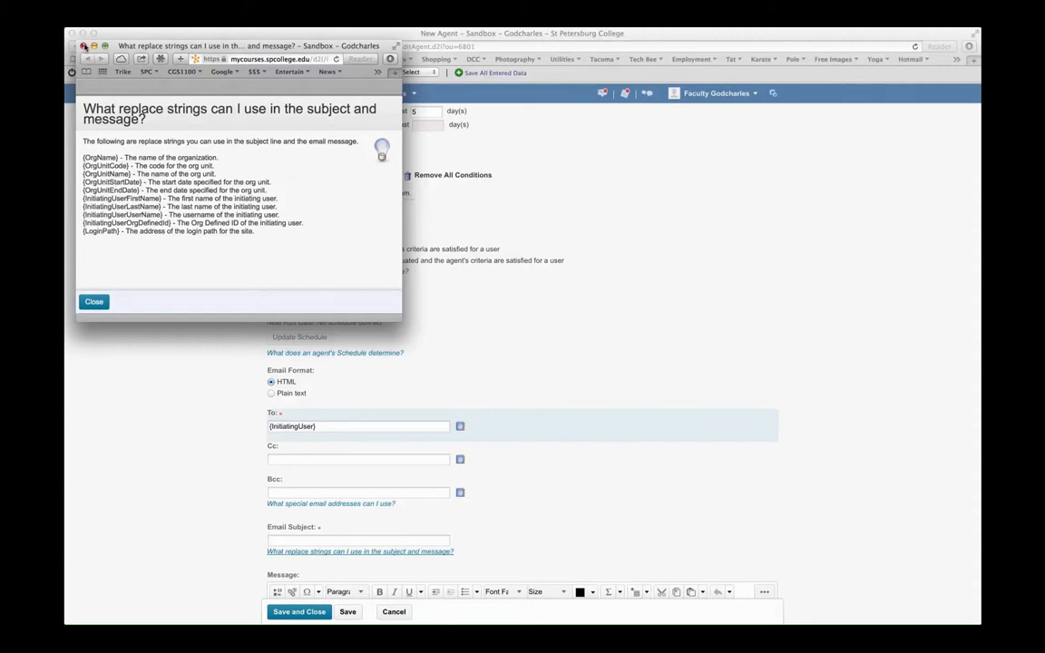
- Close the replace-strings help so the Cc field can take the instructor's address
{"action": "left_click", "coordinate": [94, 301]}
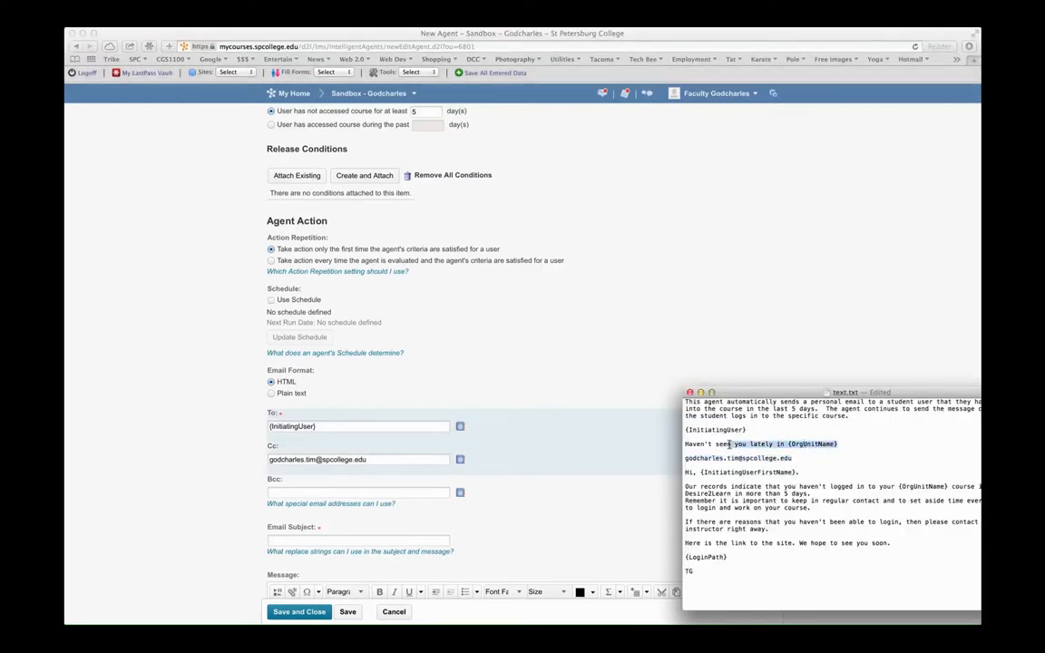
- Fill the Email Subject and Message from the prepared draft text
{"action": "double_click", "coordinate": [760, 443]}
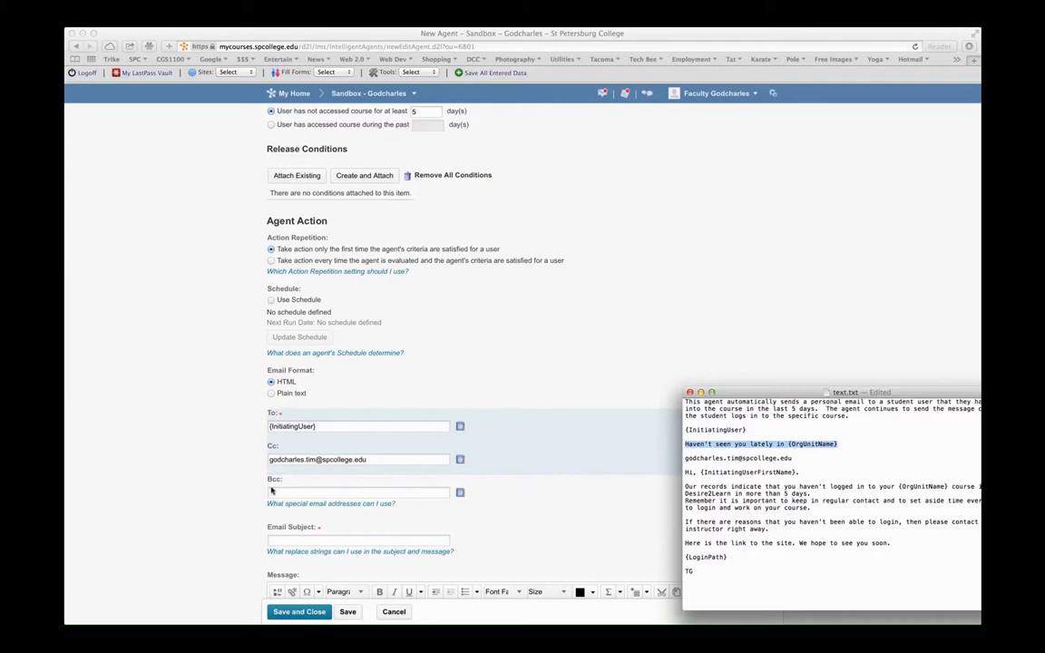
{"action": "left_click", "coordinate": [358, 539]}
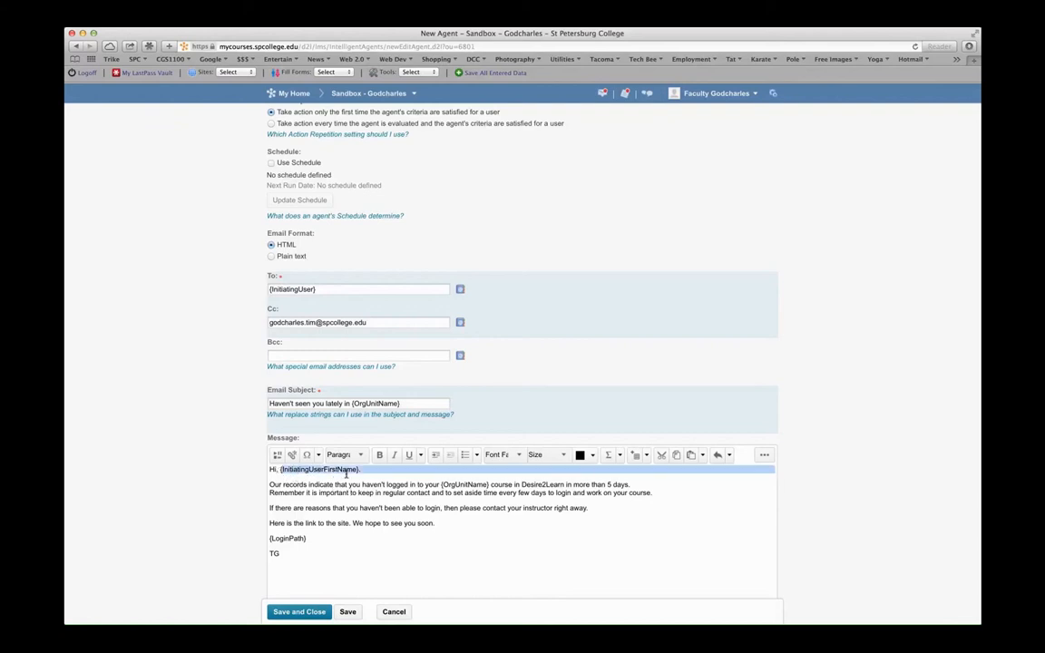
{"action": "left_click", "coordinate": [461, 486]}
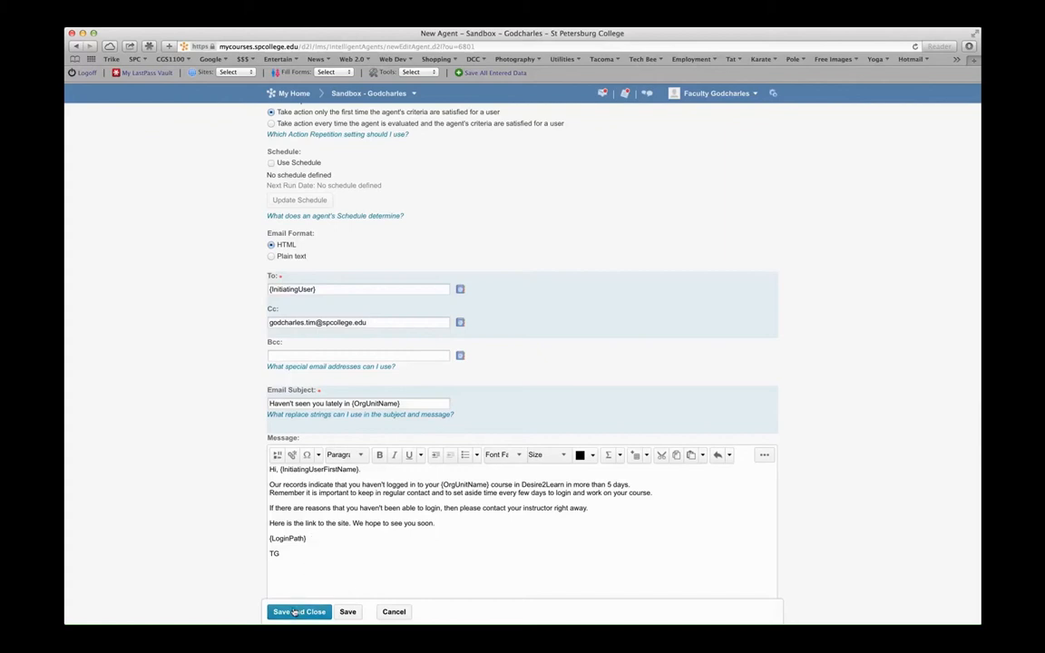
- Save and Close so 'login 5 days' appears in the Agent List, then show its actions menu
{"action": "left_click", "coordinate": [299, 612]}
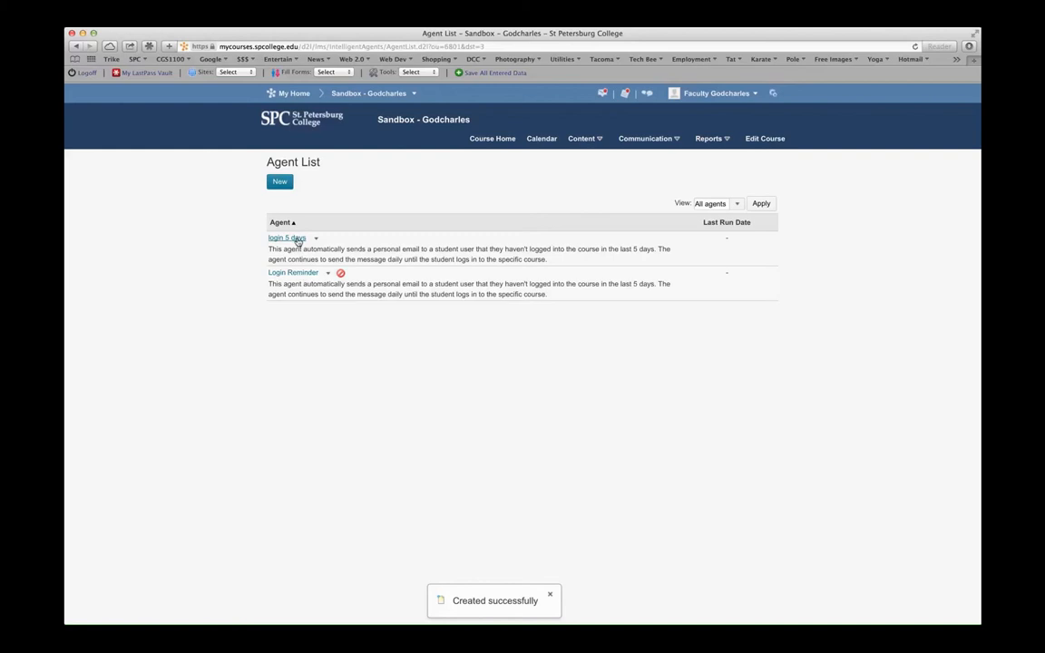
{"action": "left_click", "coordinate": [316, 237]}
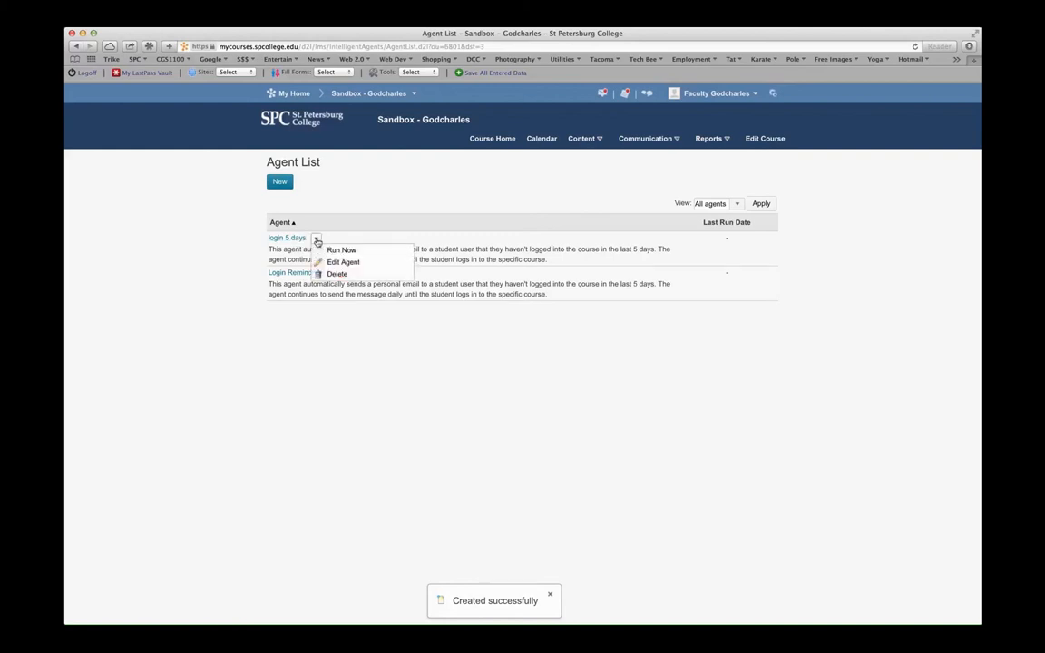